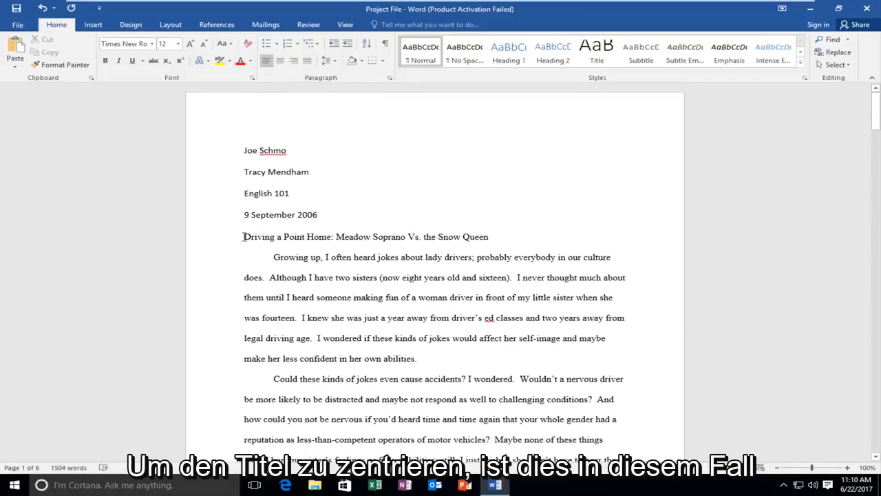
# - Select the essay title line 'Driving a Point Home: Meadow Soprano Vs. the Snow Queen' by dragging across it
pyautogui.moveTo(244, 237); pyautogui.dragTo(490, 237)
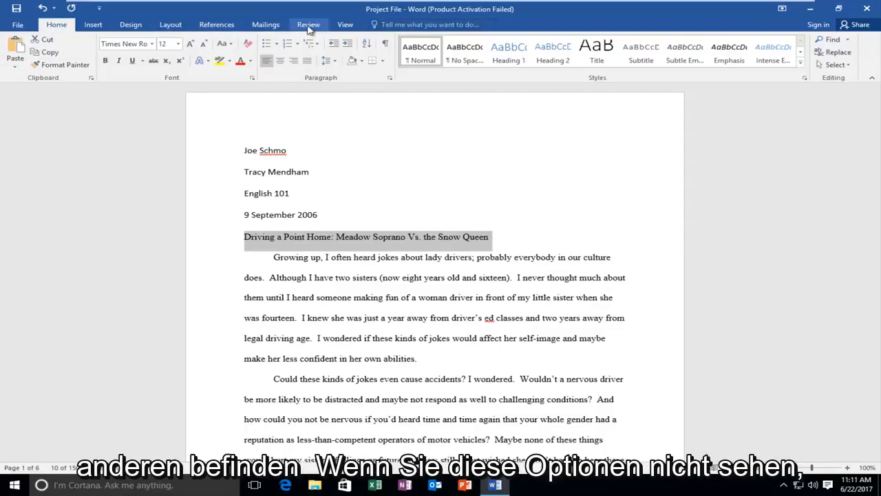
pyautogui.click(56, 25)
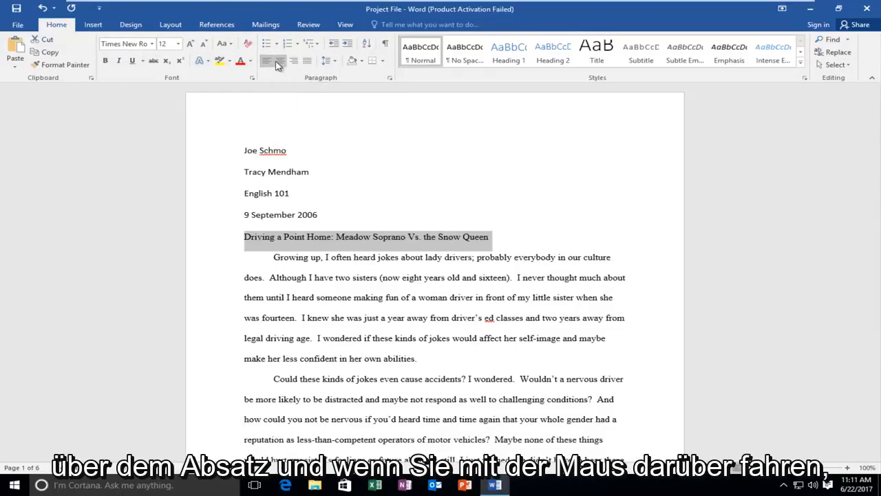
pyautogui.moveTo(283, 61)
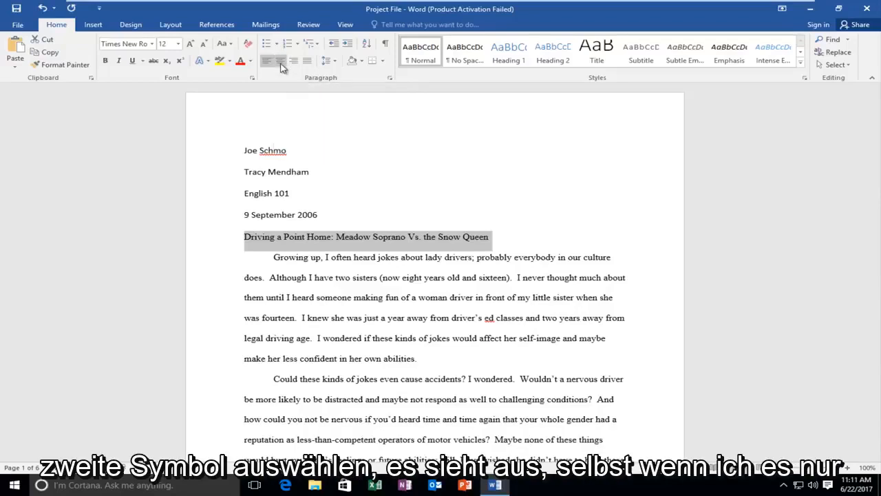
pyautogui.moveTo(278, 60)
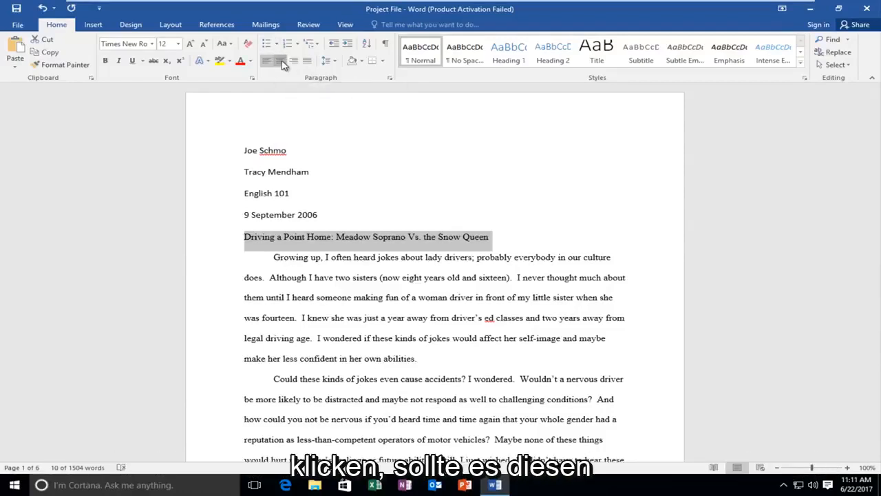
pyautogui.click(279, 60)
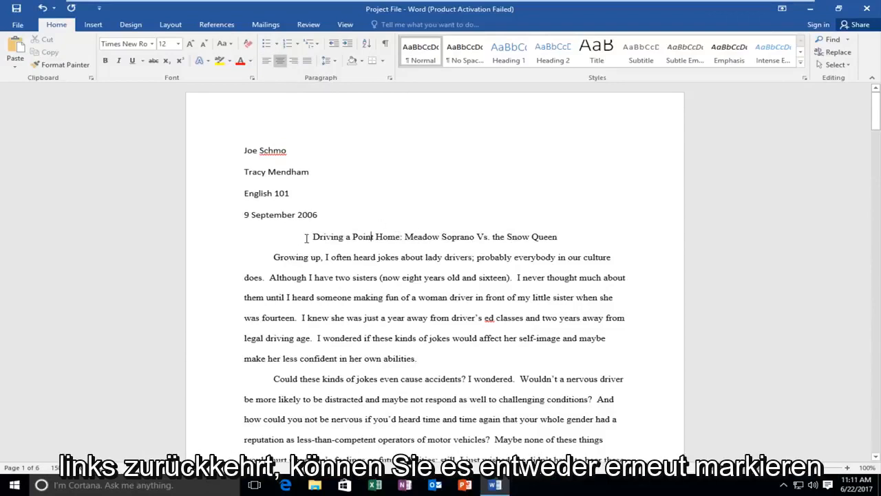
pyautogui.moveTo(312, 237); pyautogui.dragTo(558, 237)
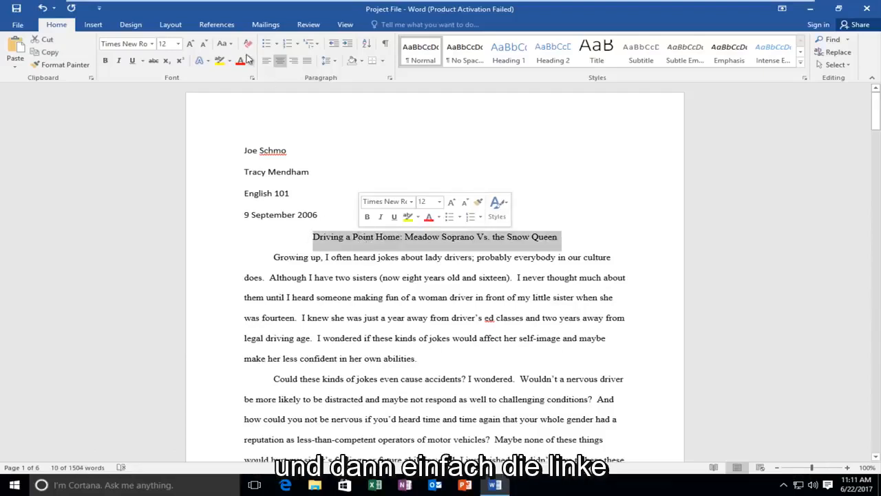
pyautogui.moveTo(267, 61)
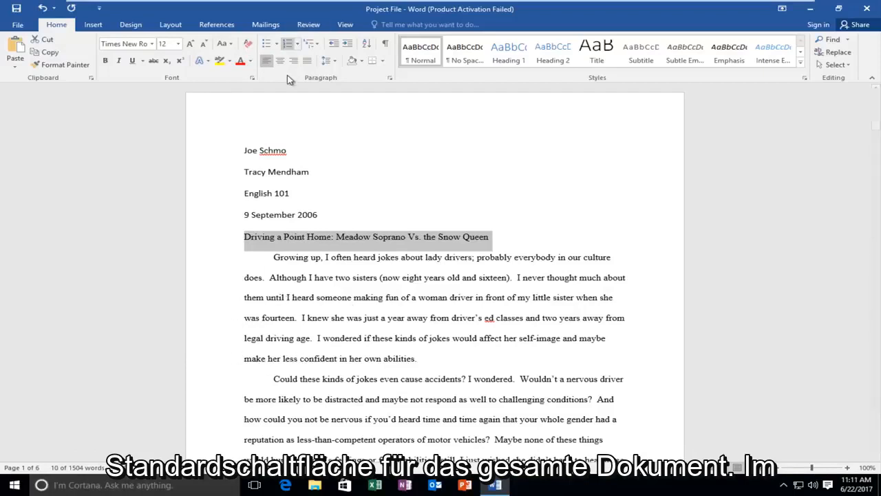
pyautogui.moveTo(268, 60)
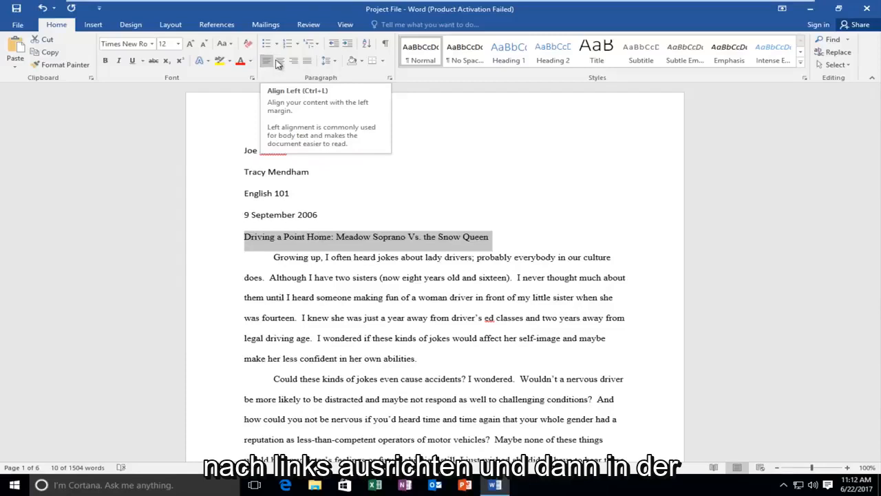
pyautogui.moveTo(278, 61)
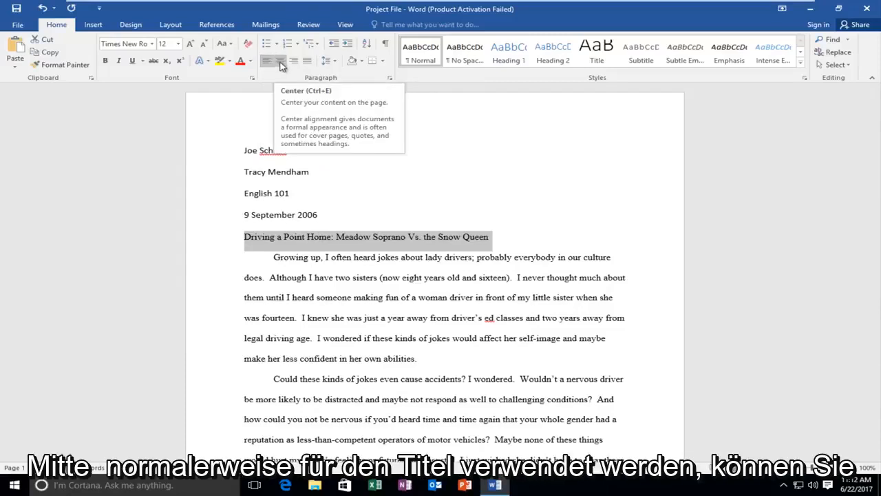